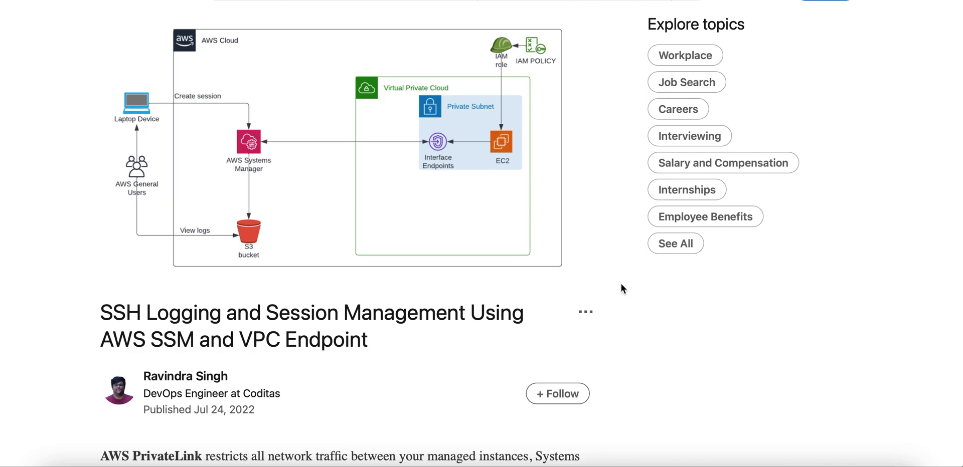
Step: Scroll past the architecture diagram to the AWS PrivateLink intro and the note that SSH port 22 stays closed
scroll(down, 3)
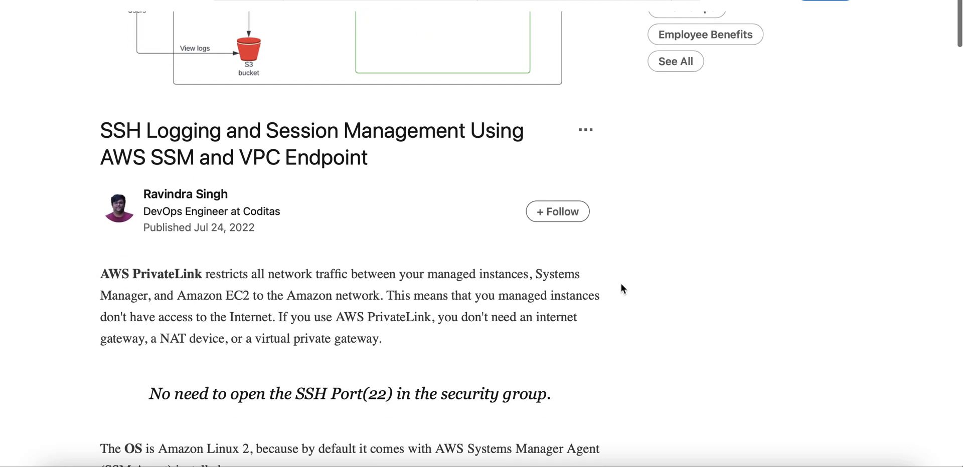
scroll(down, 3)
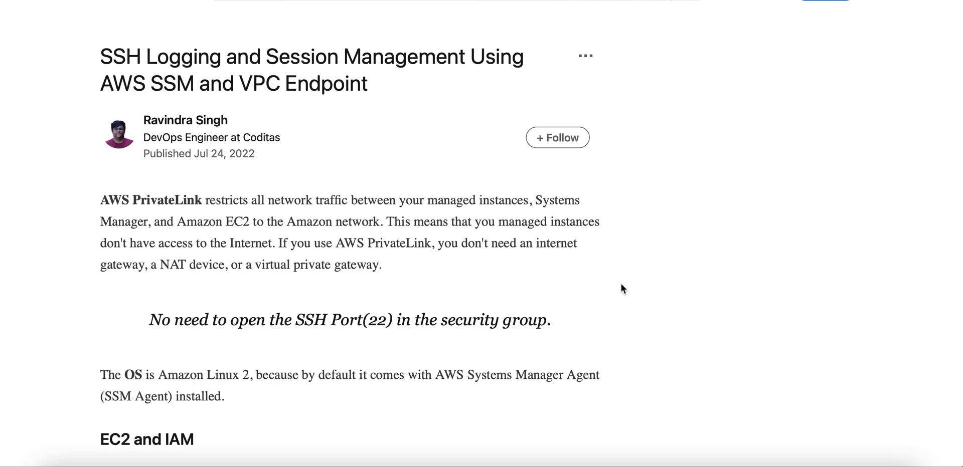
scroll(down, 3)
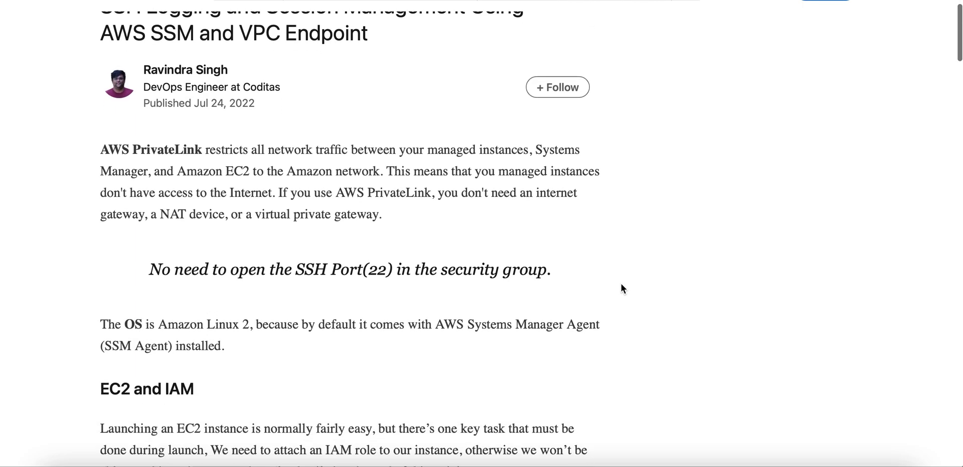
scroll(down, 3)
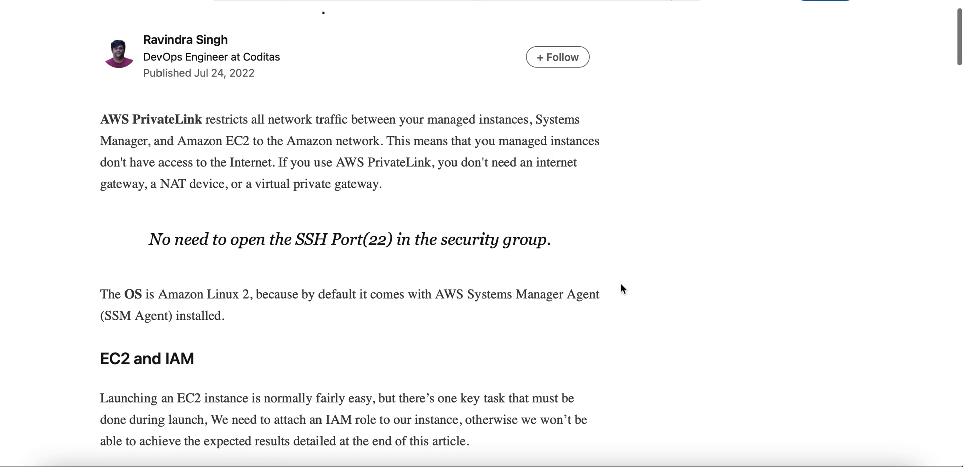
Step: Scroll to the required IAM policies, the running ssm-logging-server instance table and the VPC Endpoints heading
scroll(down, 3)
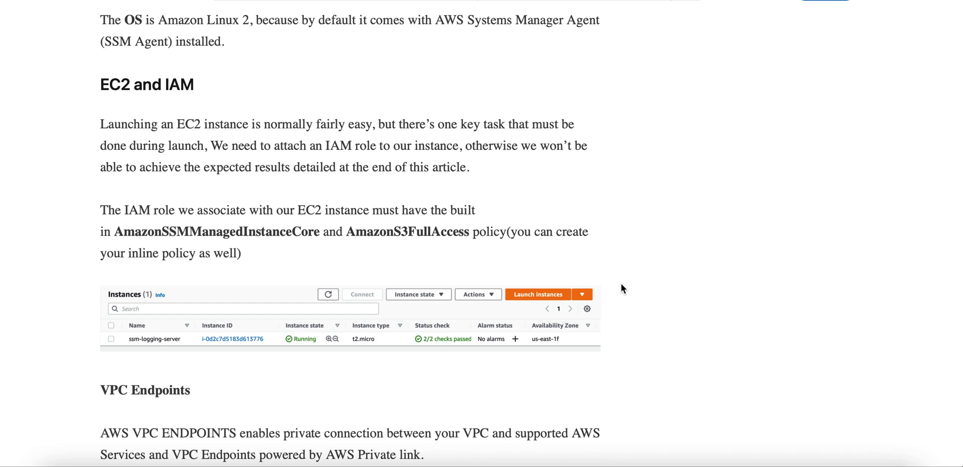
scroll(down, 3)
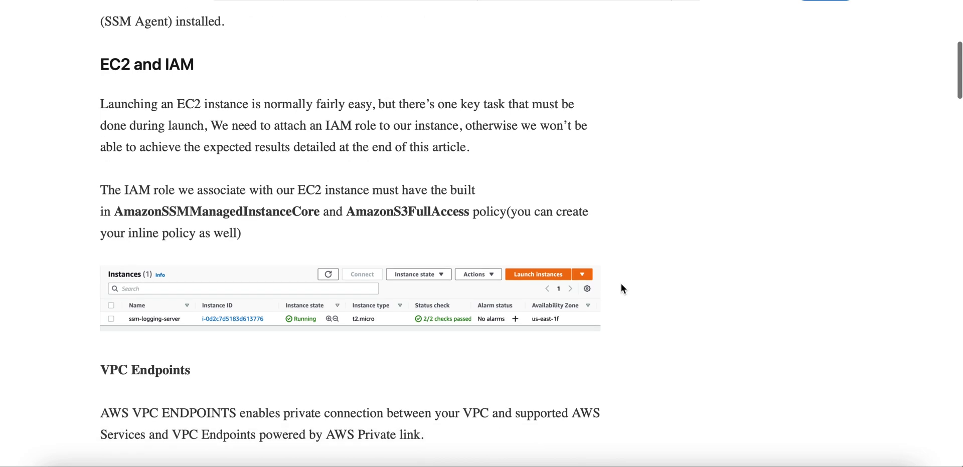
scroll(down, 3)
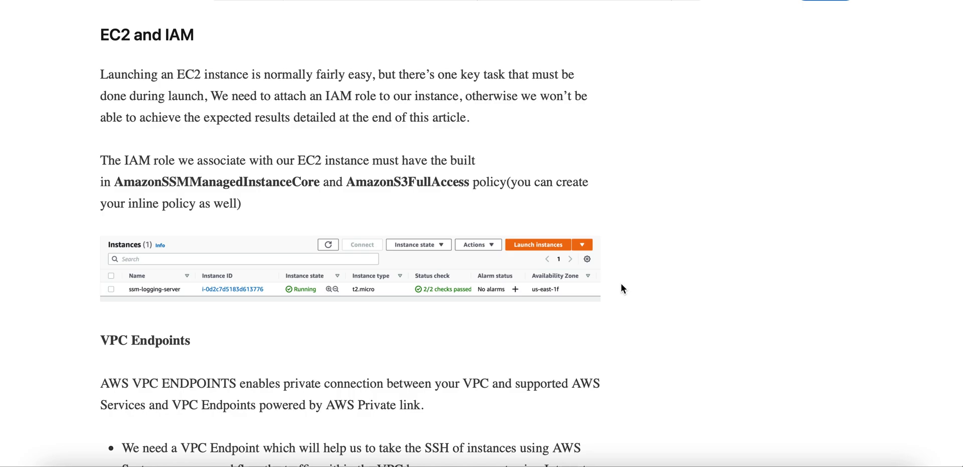
scroll(down, 3)
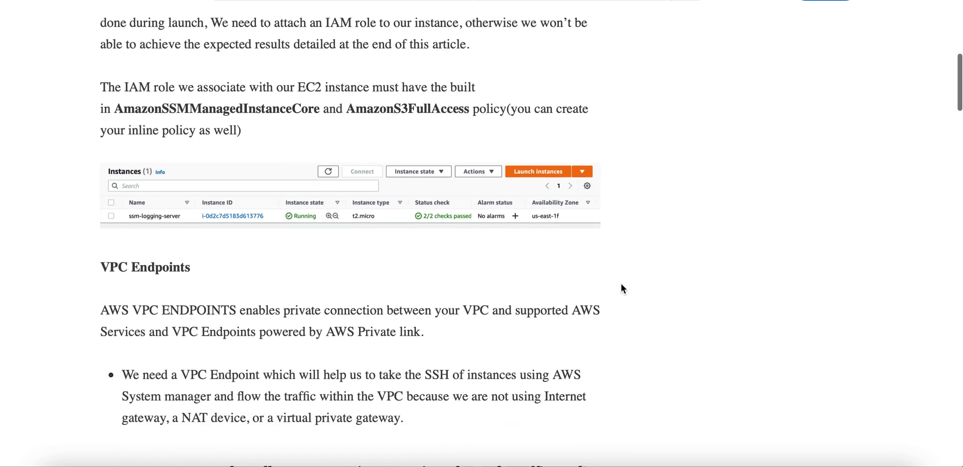
Step: Scroll to the SSM-TEST-SG HTTPS 443 inbound rule and the numbered list of five VPC endpoints
scroll(down, 3)
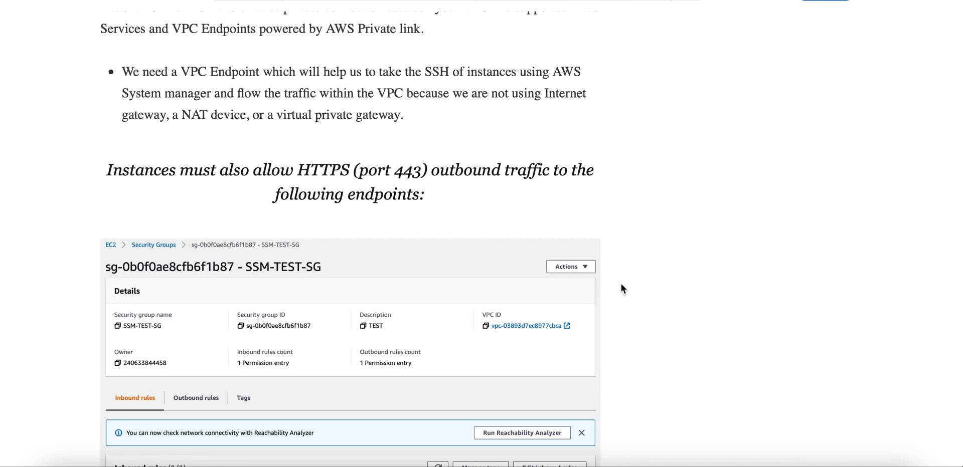
scroll(down, 3)
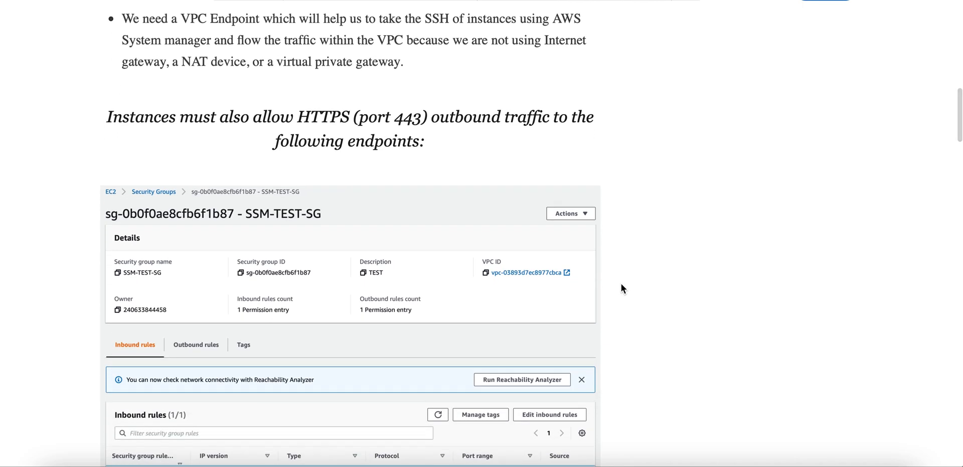
scroll(down, 3)
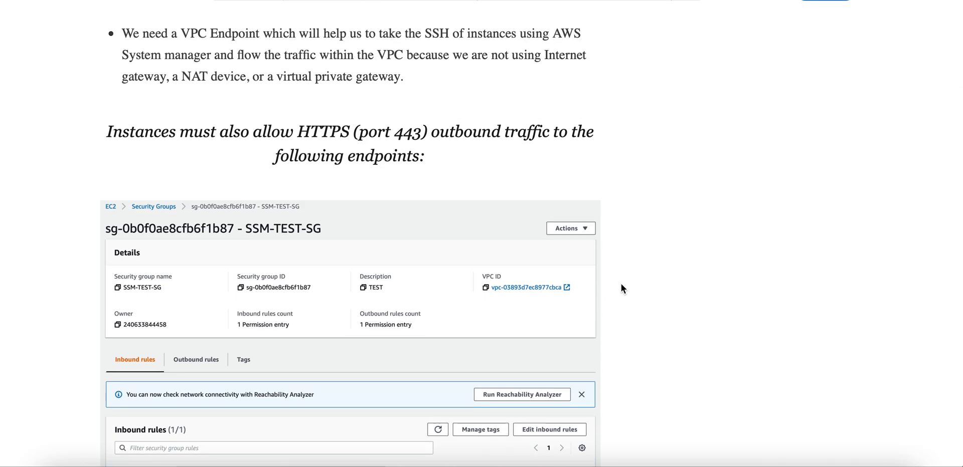
scroll(down, 3)
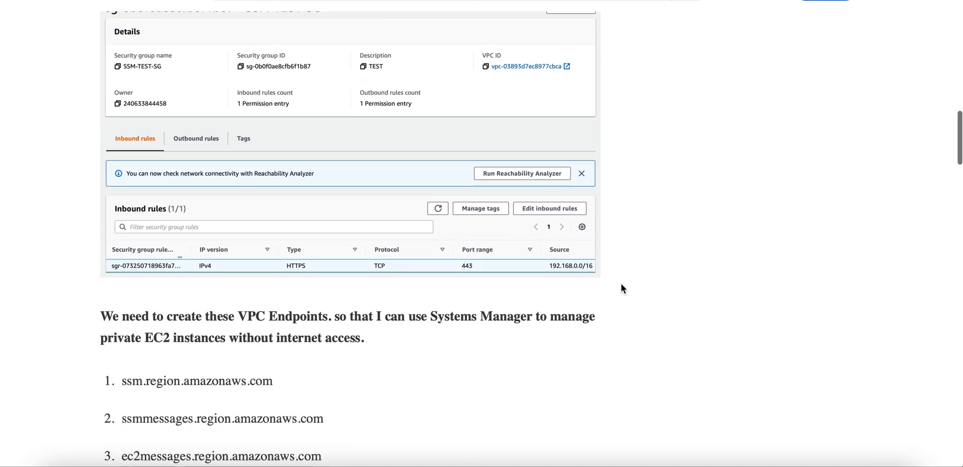
scroll(down, 3)
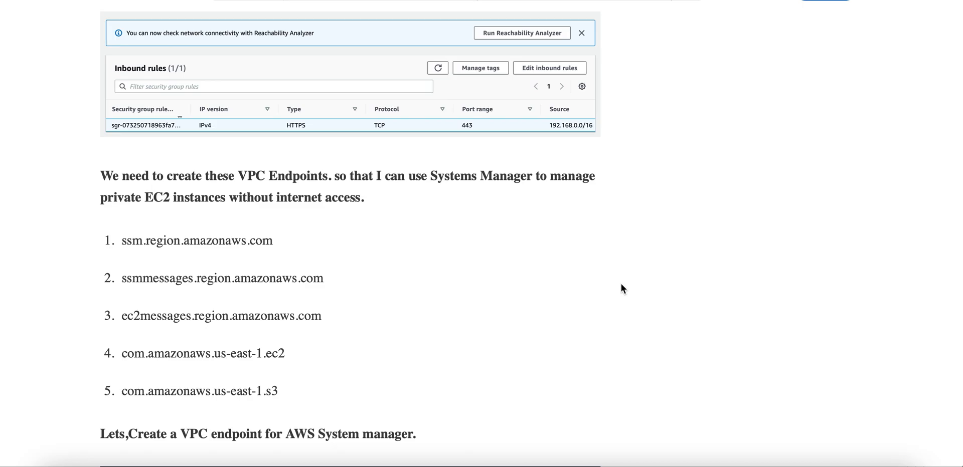
mouse_move(295, 238)
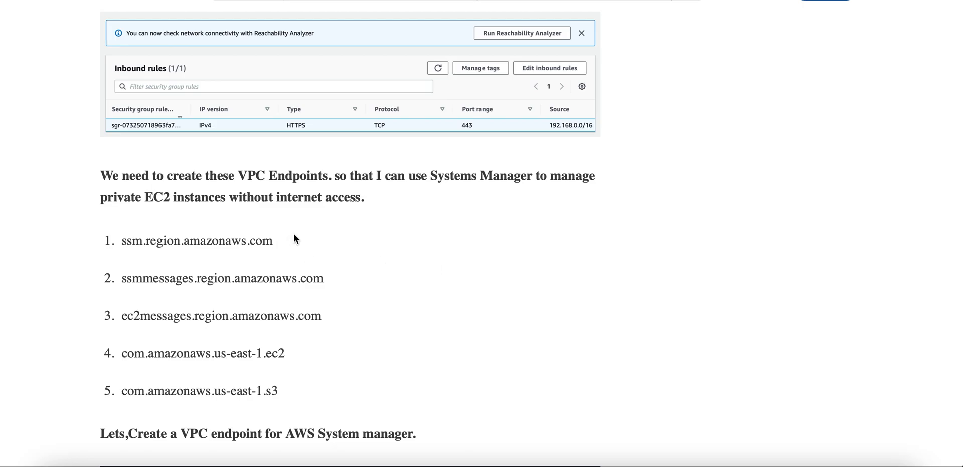
mouse_move(269, 286)
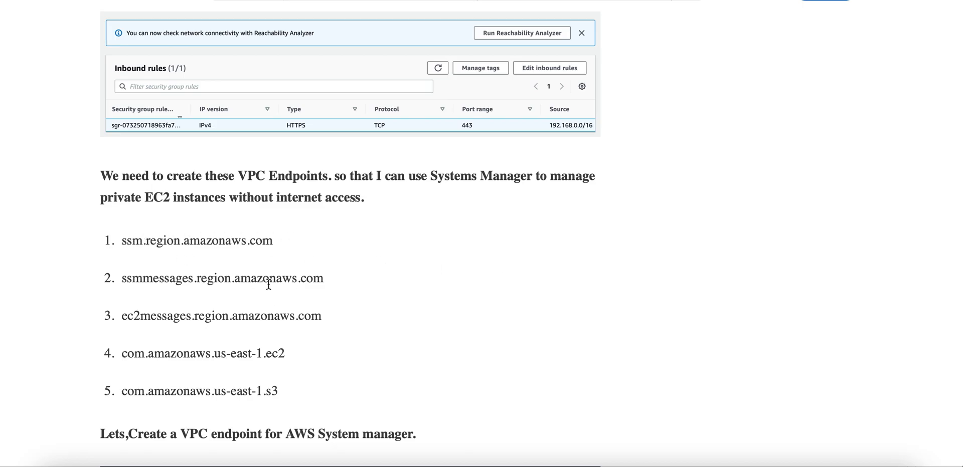
Step: Select the S3 endpoint name in the list and scroll through the endpoint creation screenshots
drag(146, 316, 321, 316)
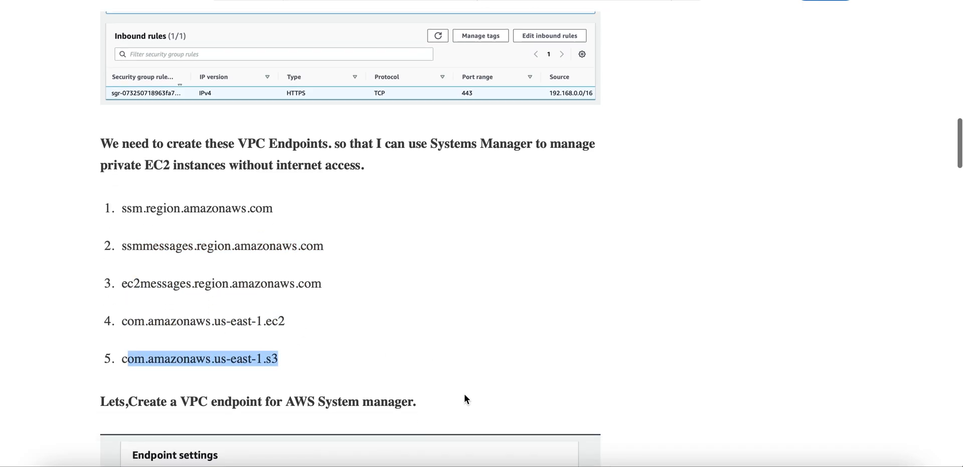
scroll(down, 3)
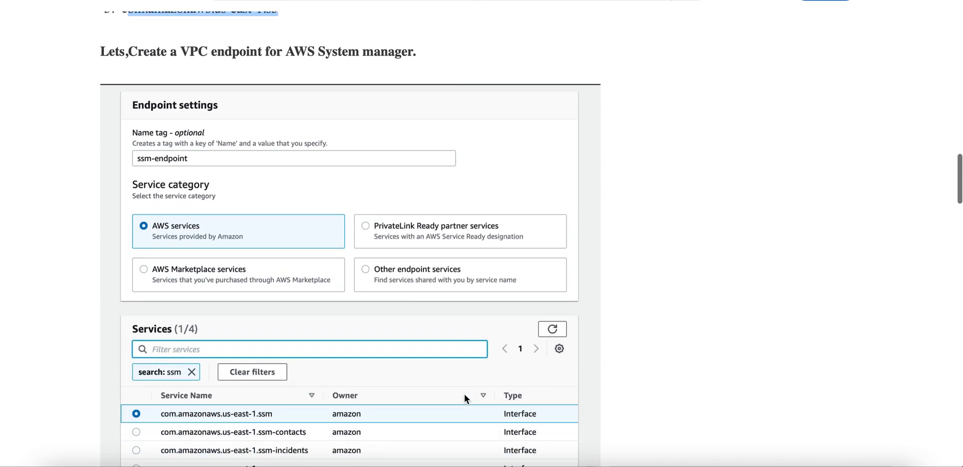
scroll(down, 3)
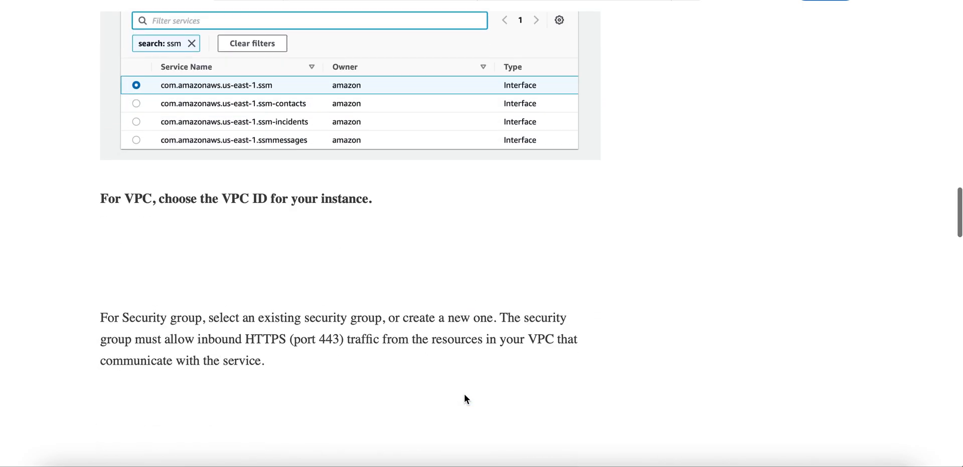
scroll(down, 3)
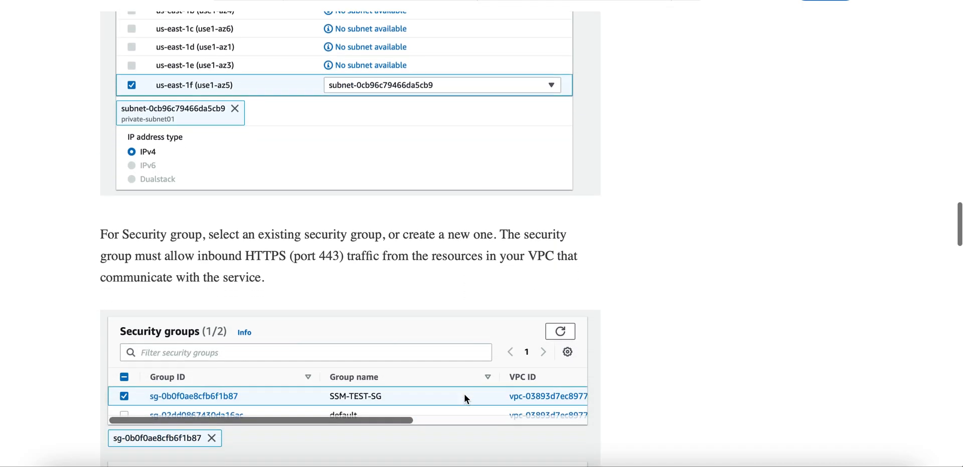
scroll(down, 3)
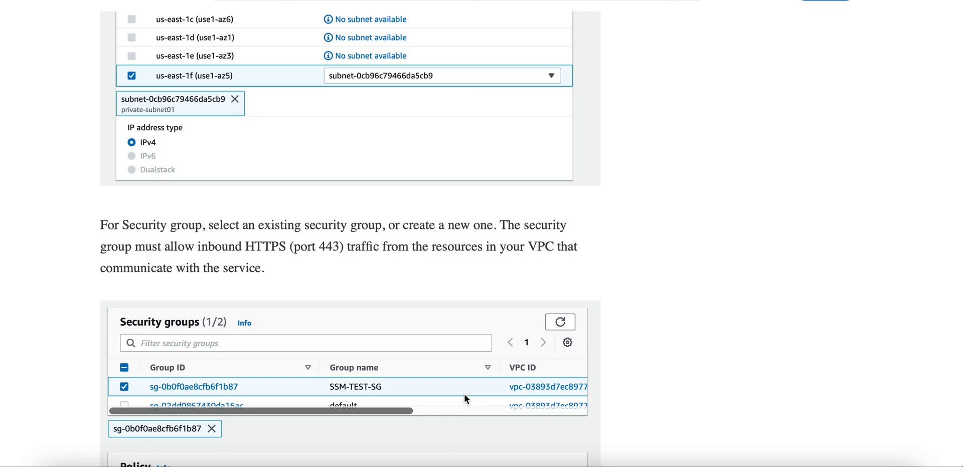
Step: Scroll on to the list of five created endpoints and the Session Manager section heading
scroll(down, 3)
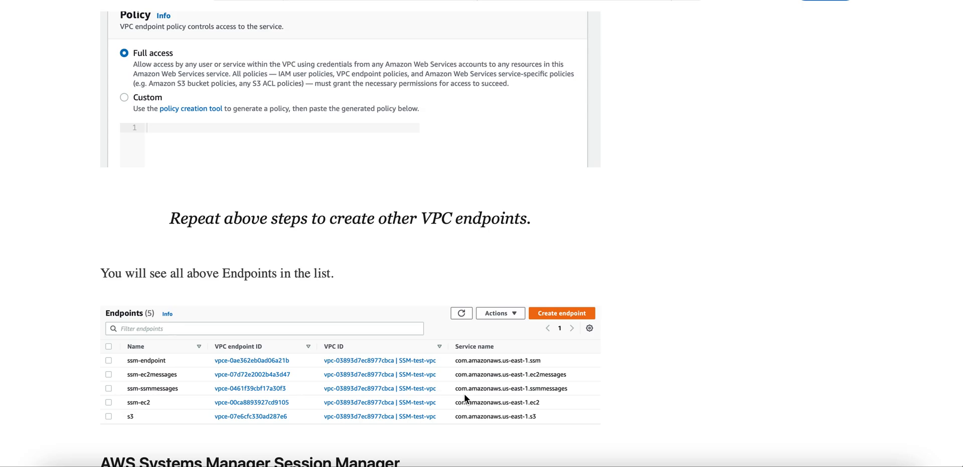
scroll(down, 3)
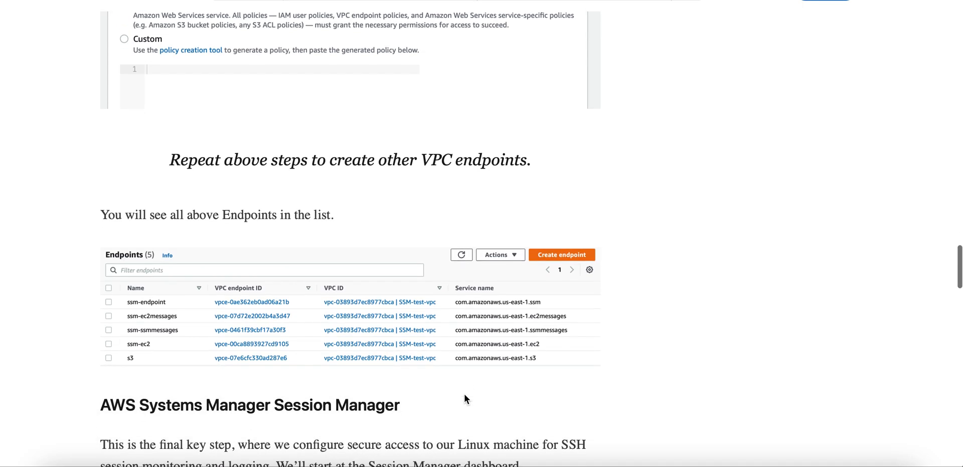
scroll(down, 3)
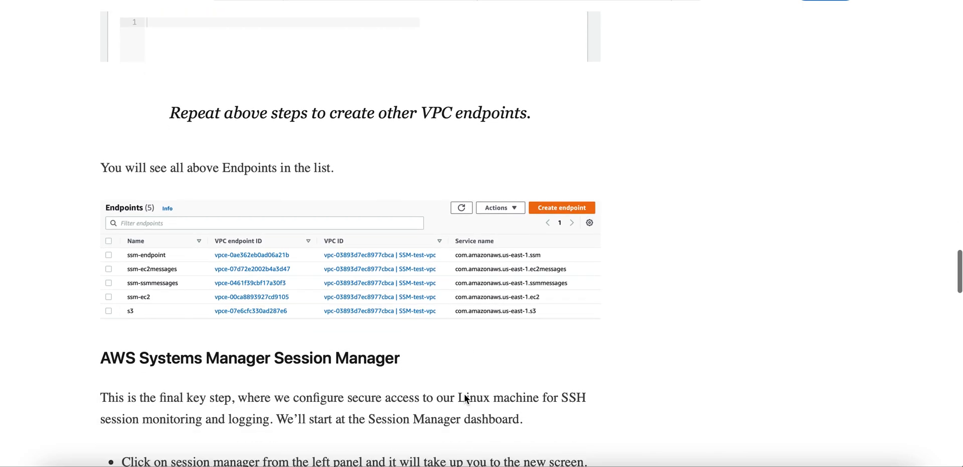
scroll(down, 3)
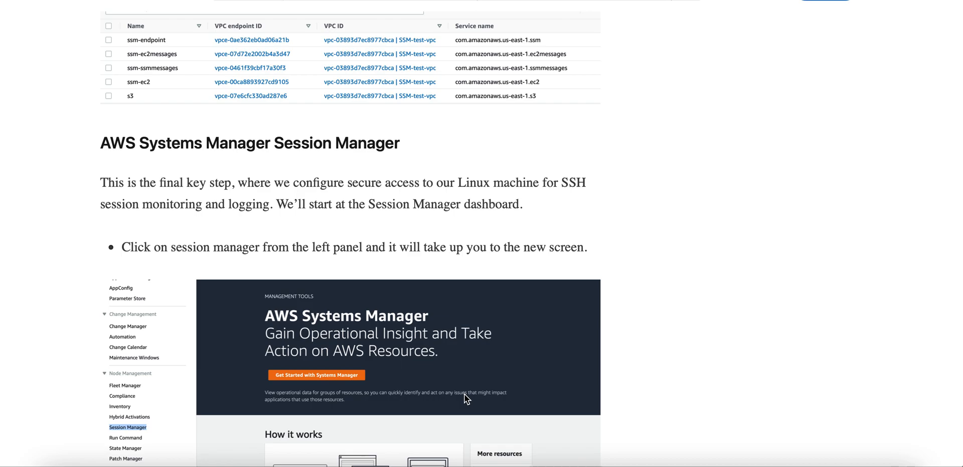
Step: Scroll through the Session Manager section to the S3 logging preferences note
scroll(down, 3)
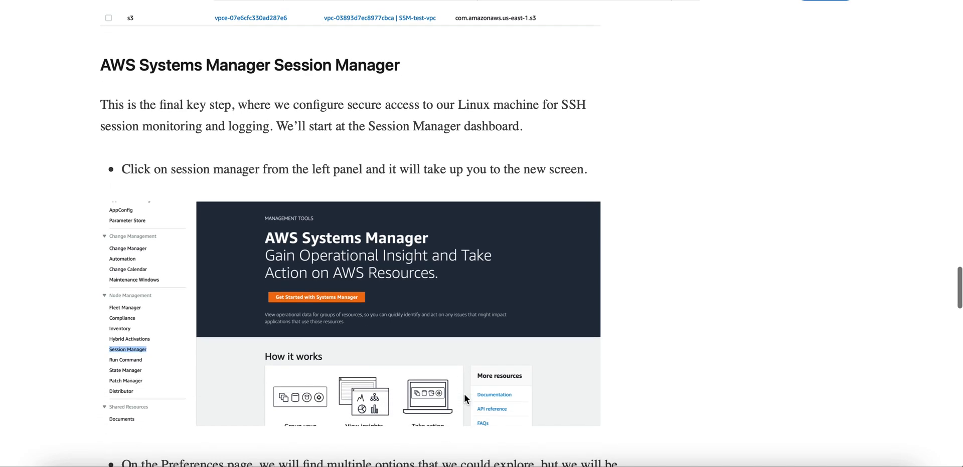
scroll(down, 3)
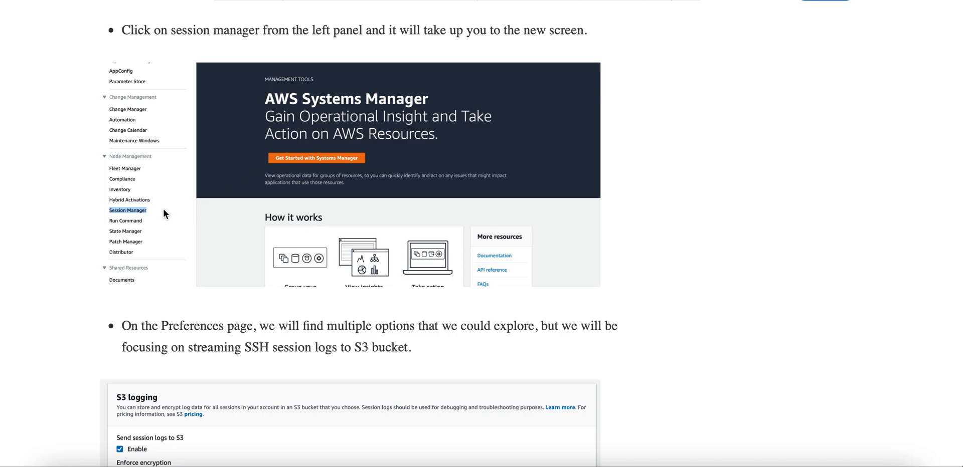
scroll(down, 3)
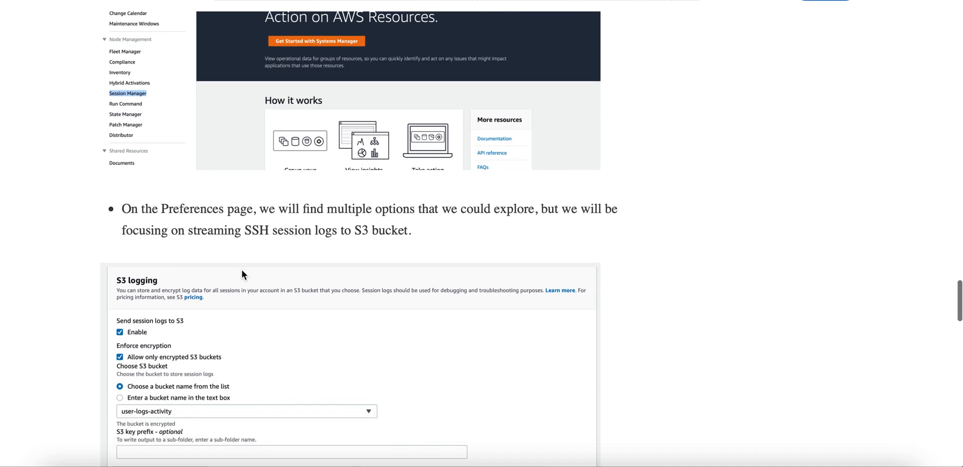
scroll(down, 3)
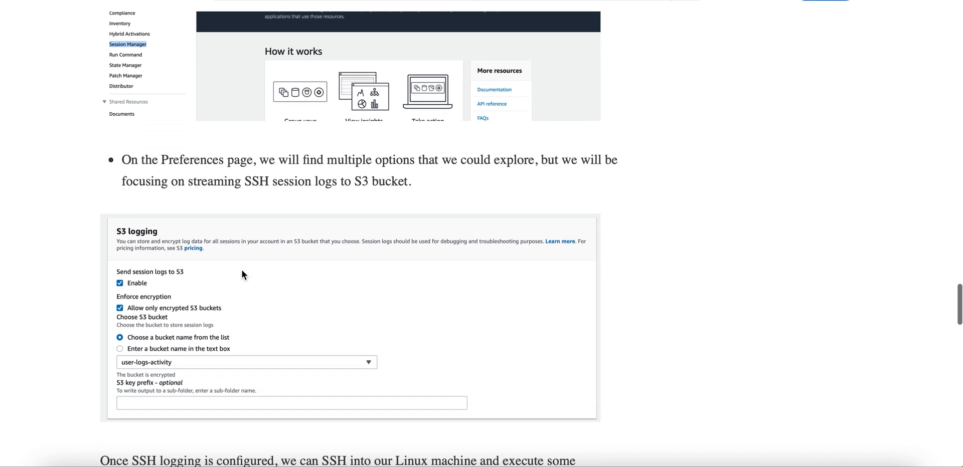
scroll(down, 3)
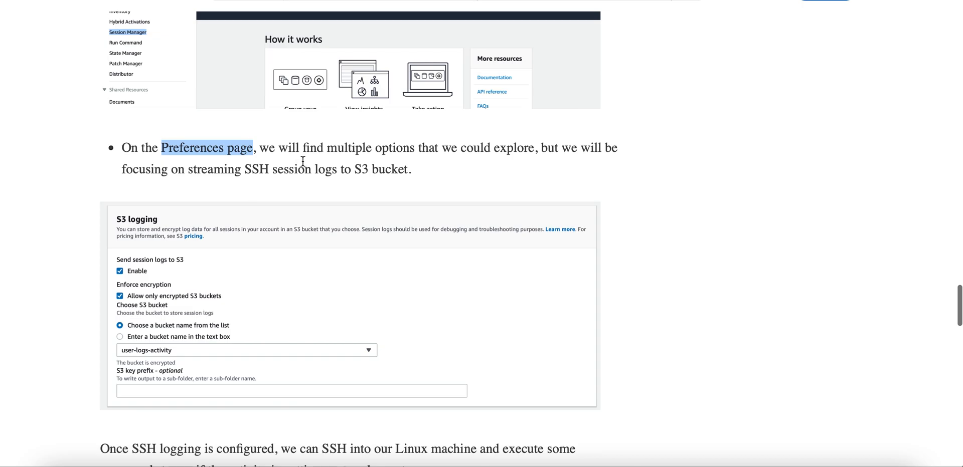
Step: Scroll to the 'Let's Login to the instance using SSM' heading and the aws ssm start-session command
scroll(down, 3)
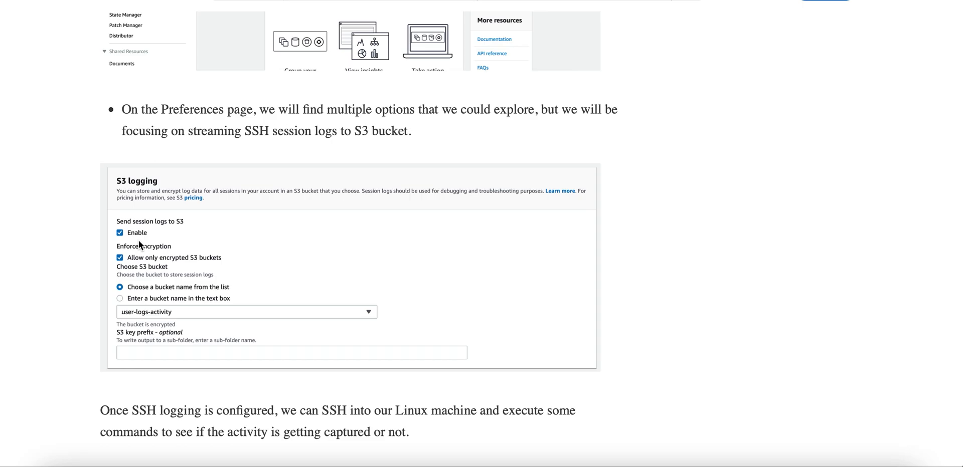
scroll(down, 3)
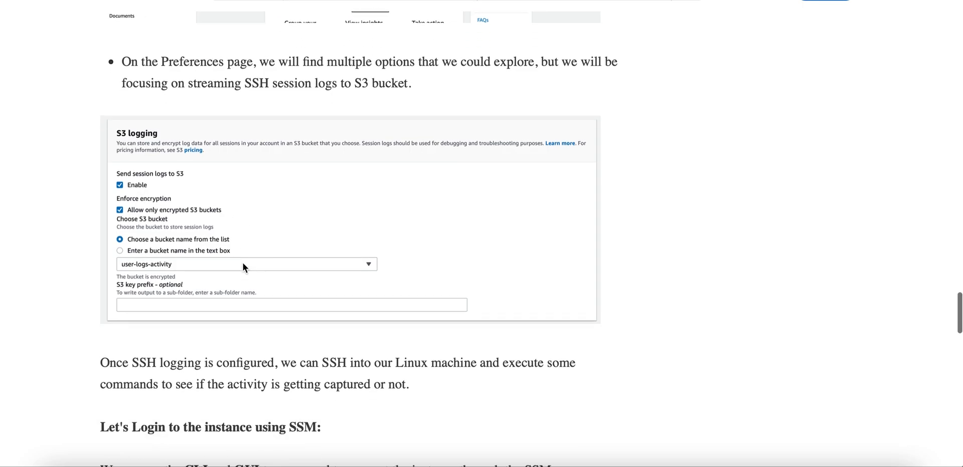
scroll(down, 3)
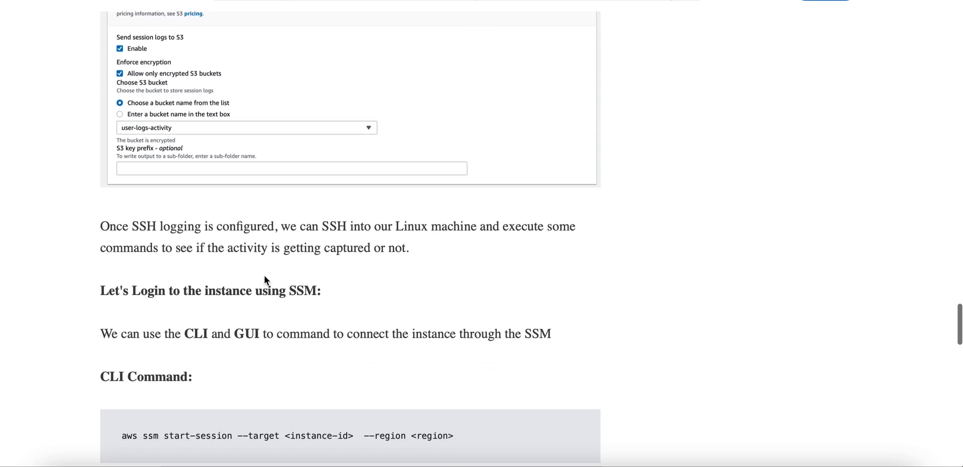
scroll(down, 3)
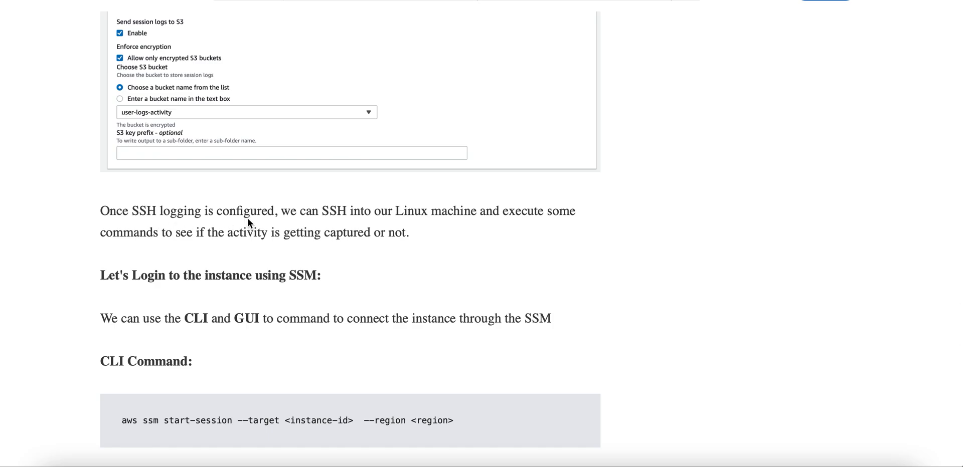
scroll(down, 3)
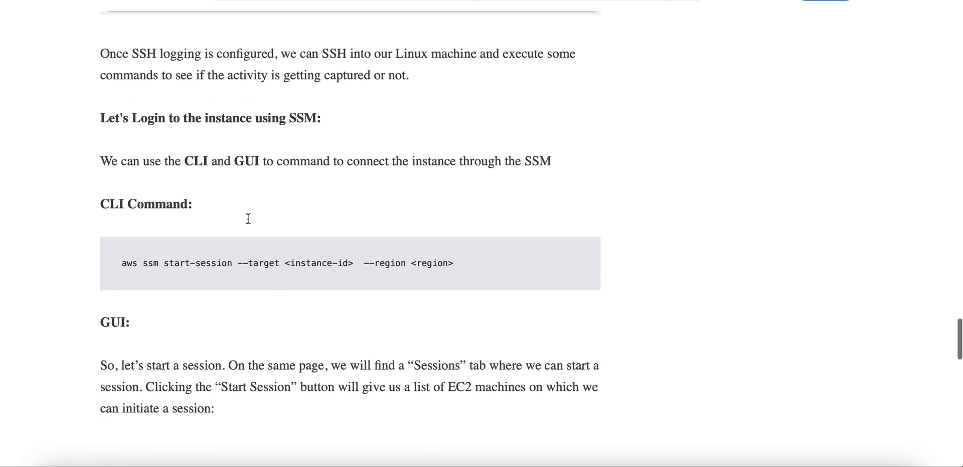
Step: Scroll to the Start a session screenshot, the executed terminal commands and the S3 bucket verification section
scroll(down, 3)
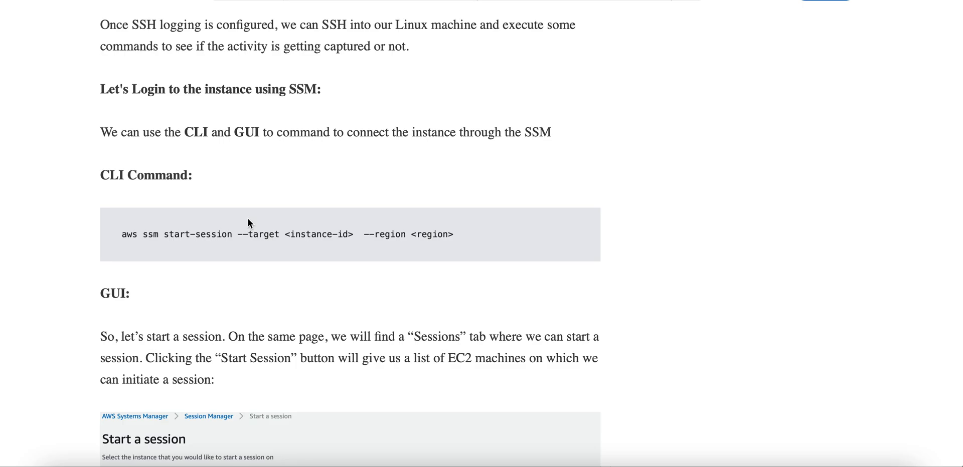
mouse_move(126, 197)
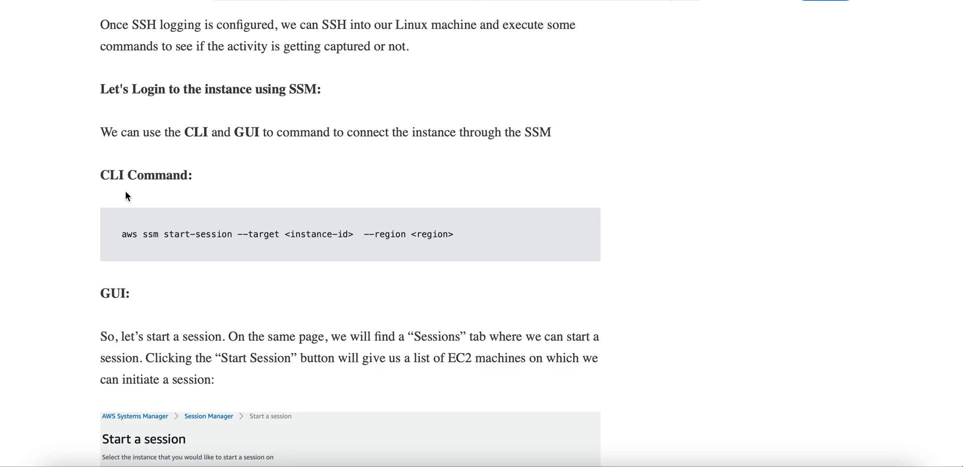
scroll(down, 3)
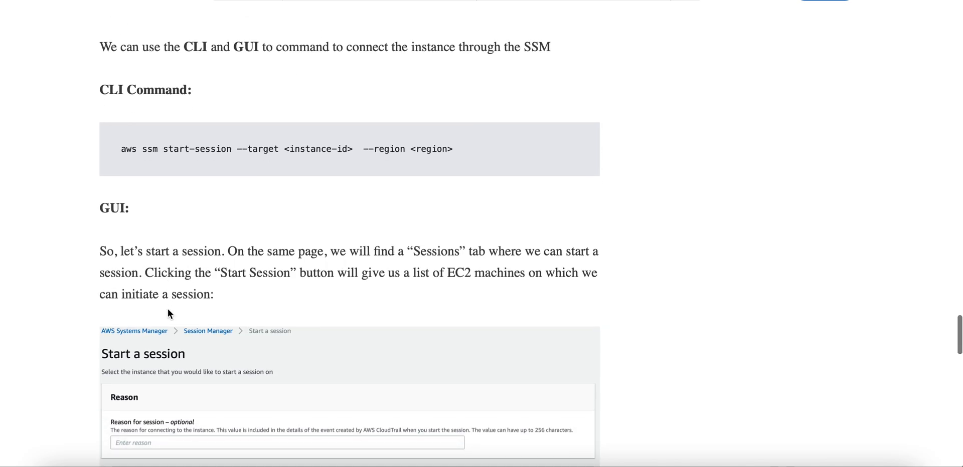
mouse_move(161, 267)
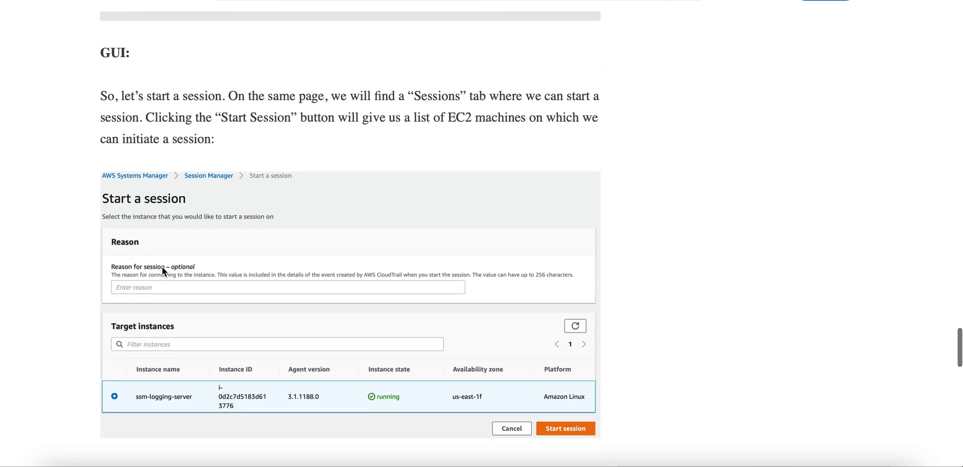
scroll(down, 3)
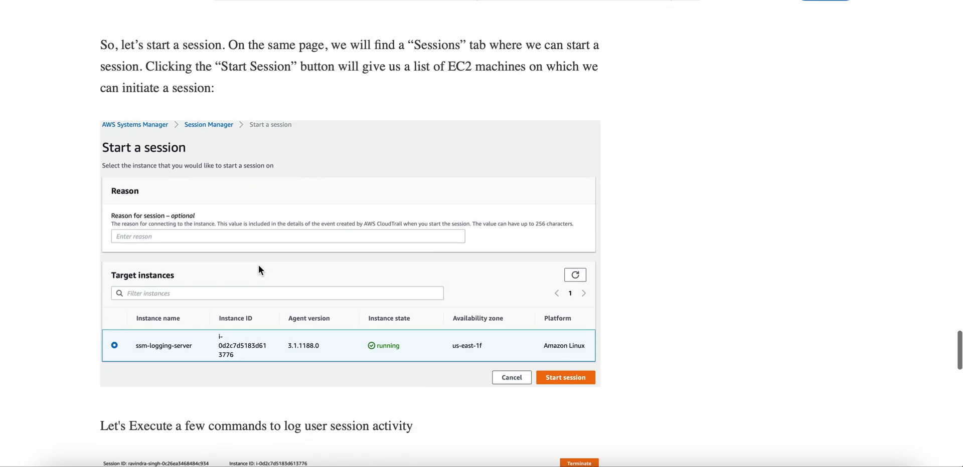
mouse_move(560, 393)
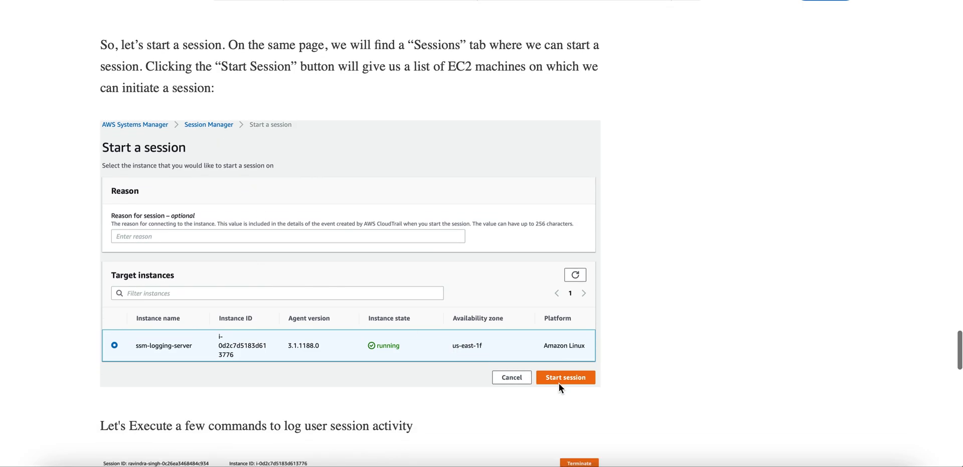
scroll(down, 3)
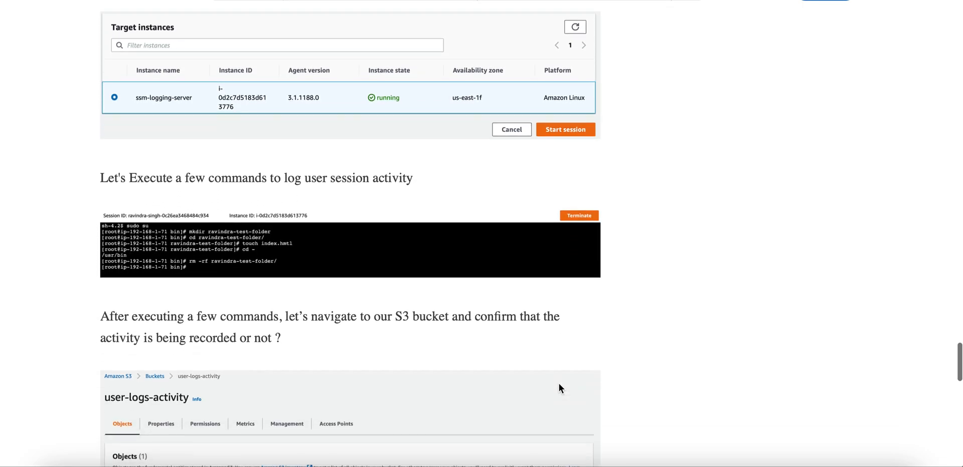
mouse_move(331, 296)
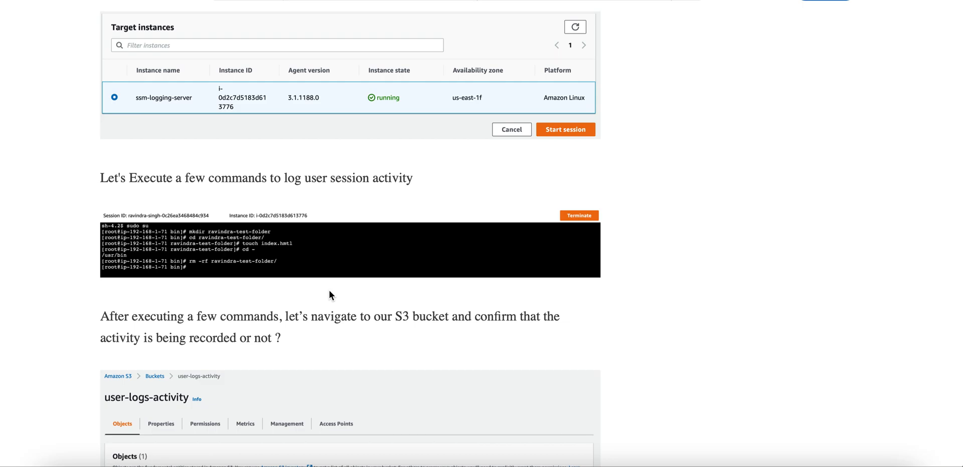
Step: Scroll past the S3 bucket and downloaded log file to the setup summary and the stty -echo secrets warning
scroll(down, 3)
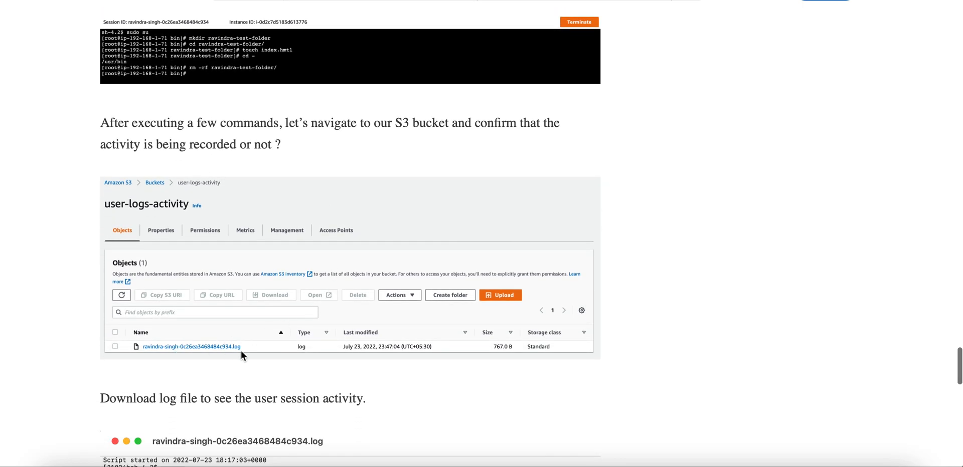
scroll(down, 3)
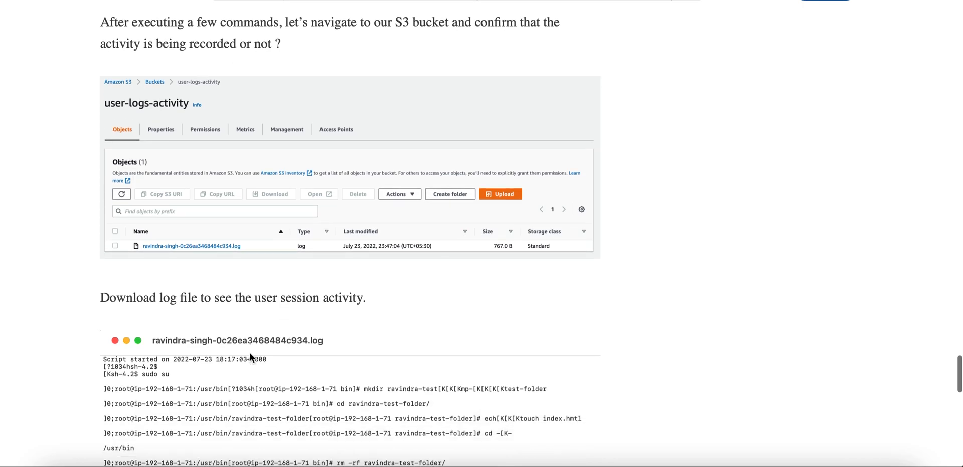
scroll(down, 3)
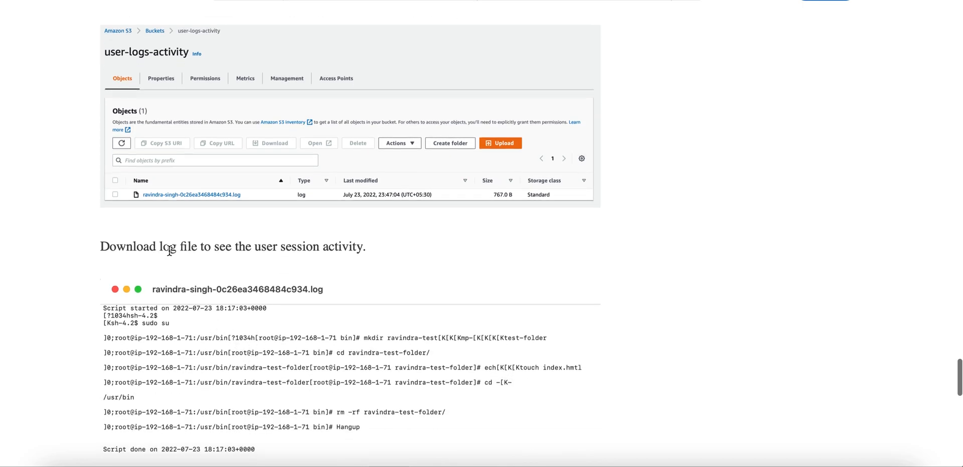
scroll(down, 3)
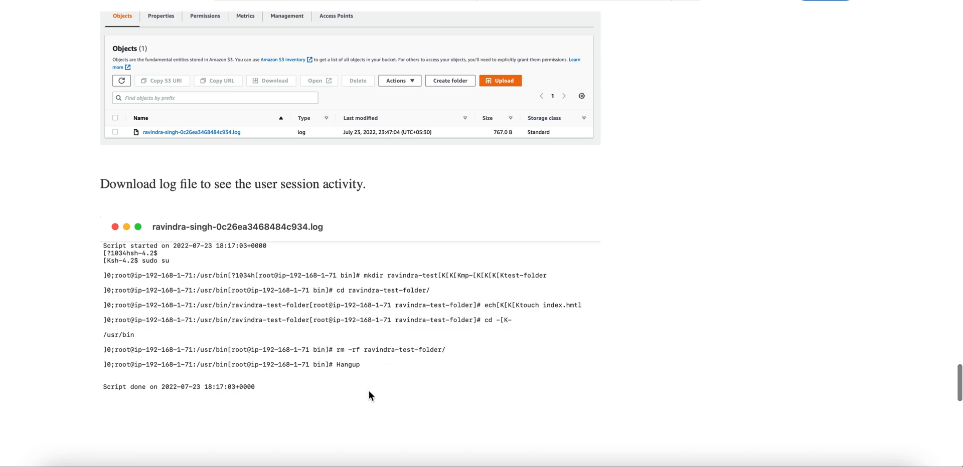
scroll(up, 3)
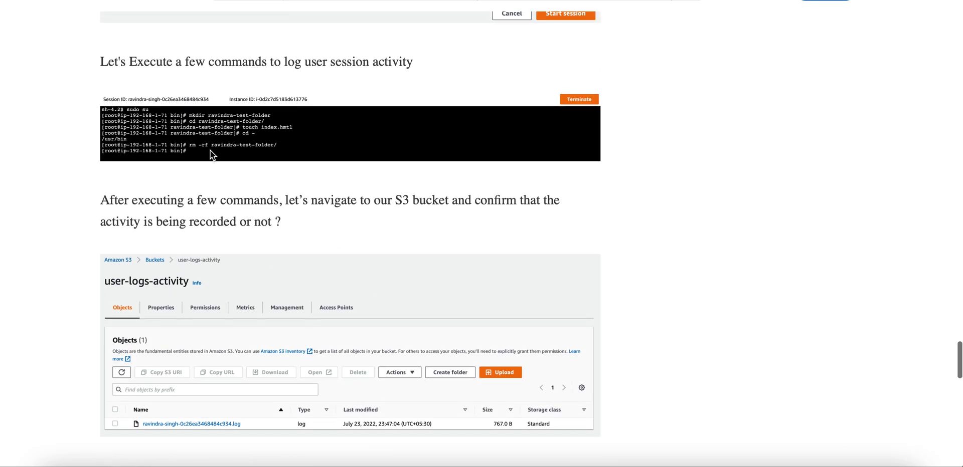
scroll(down, 3)
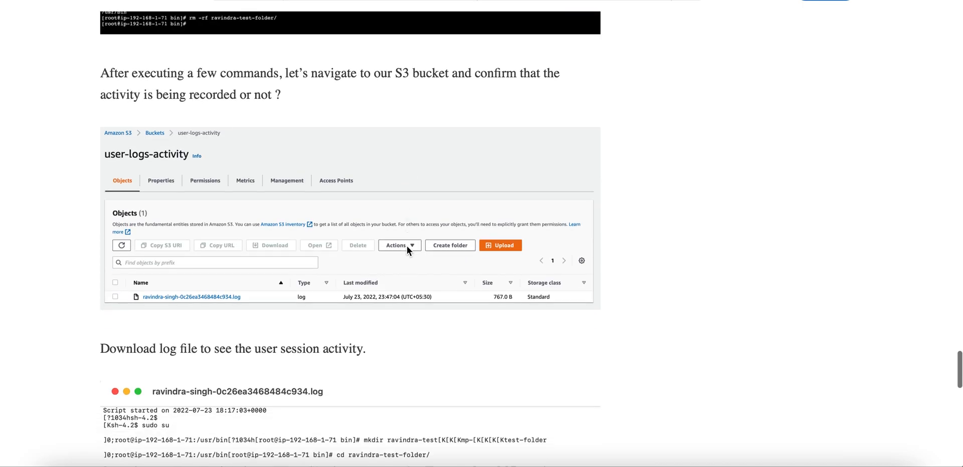
scroll(down, 3)
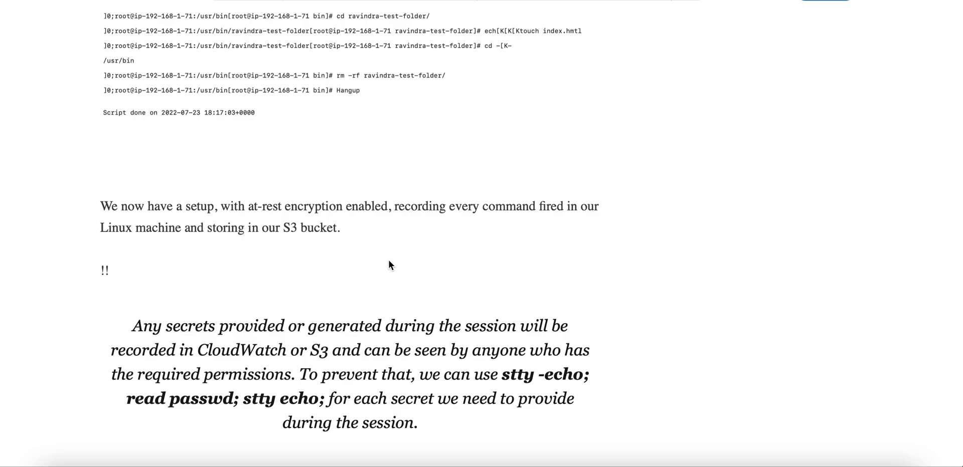
Step: Scroll to the closing 'Thank you' line and the References heading with its AWS knowledge-center link
scroll(down, 3)
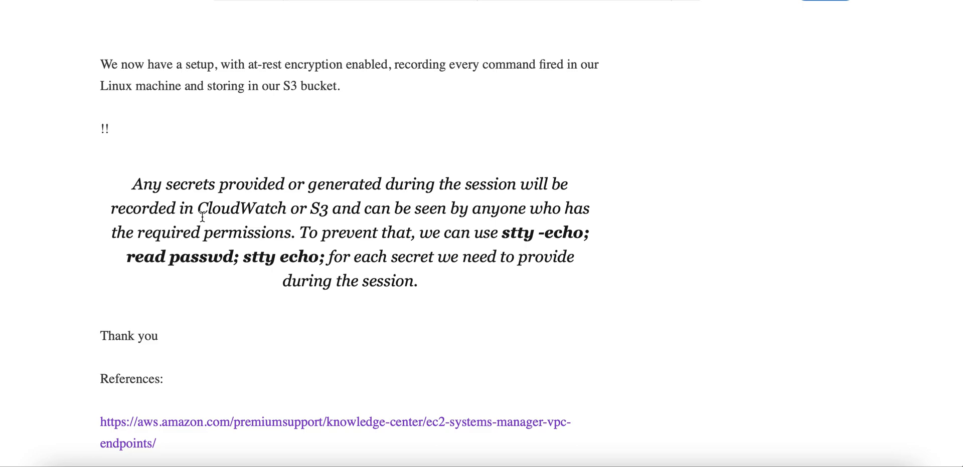
mouse_move(350, 325)
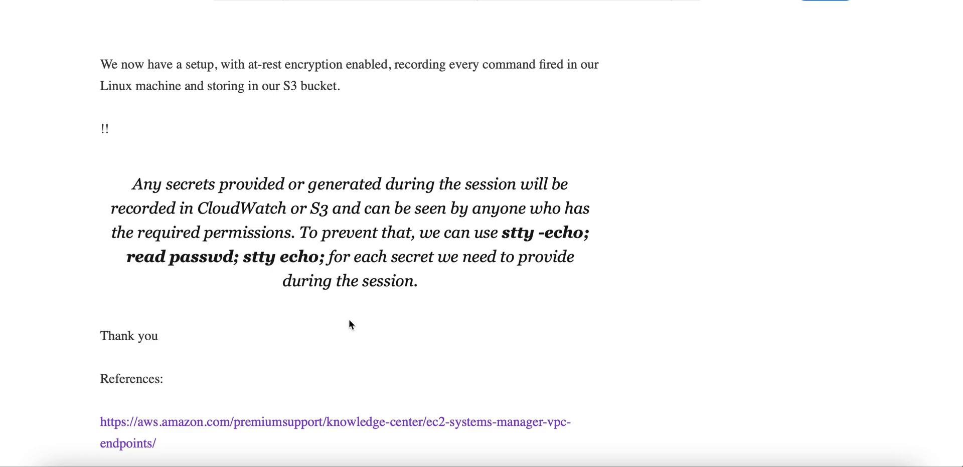
Step: Scroll to the article's bottom showing the reaction count and the Like/Comment/Share row with sign-in prompt
scroll(down, 3)
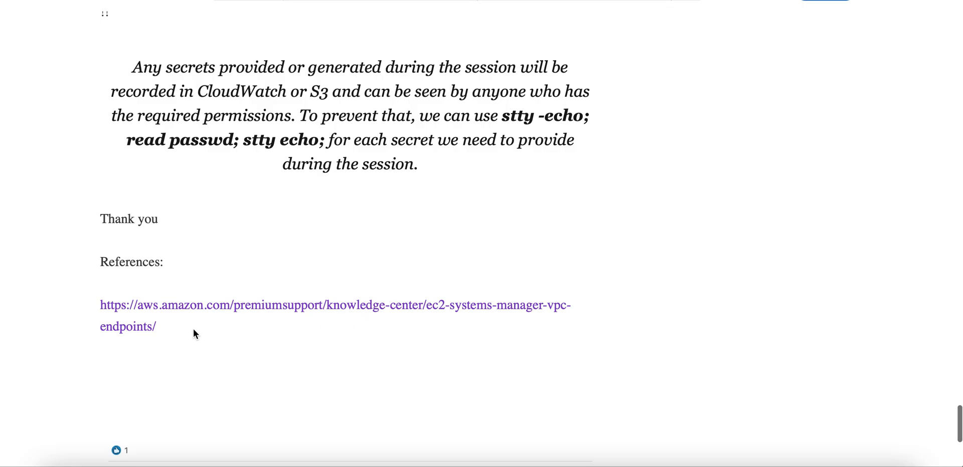
scroll(down, 3)
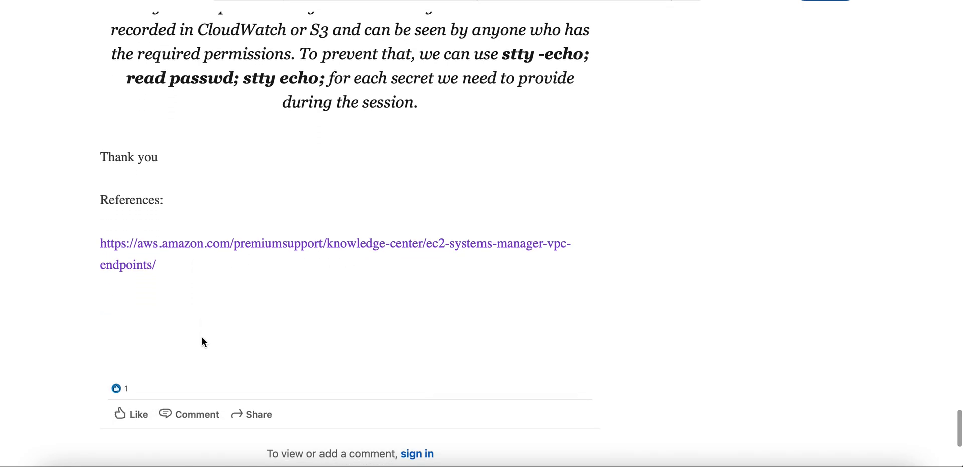
mouse_move(311, 280)
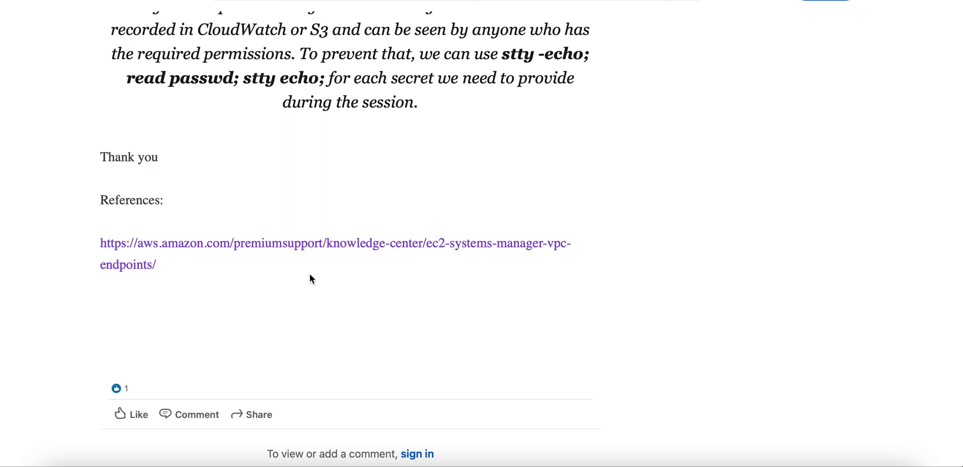
mouse_move(196, 118)
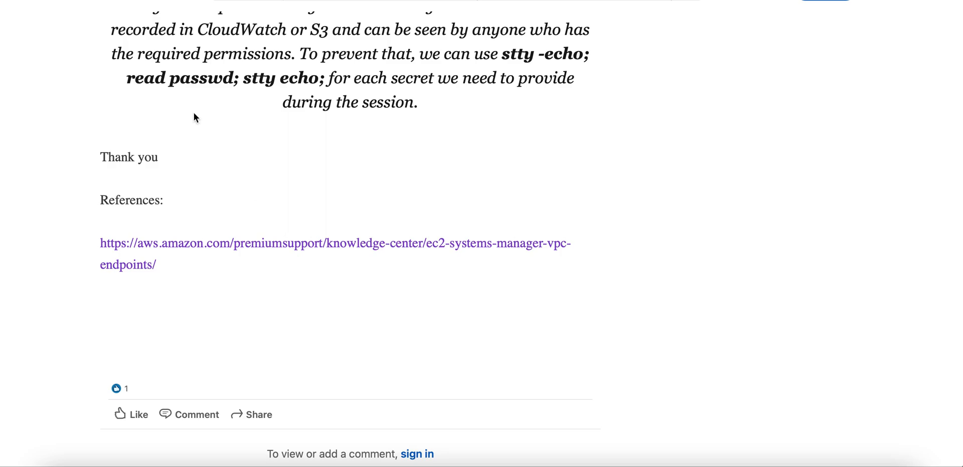